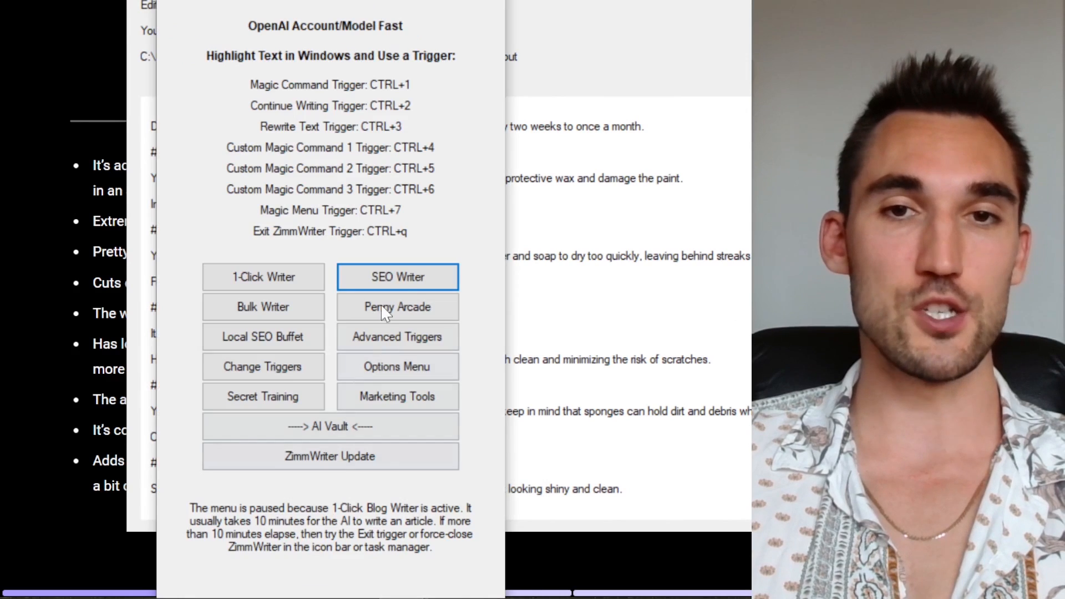
# Bring the finished car-washing article forward and scroll through its section headings
pyautogui.click(262, 276)
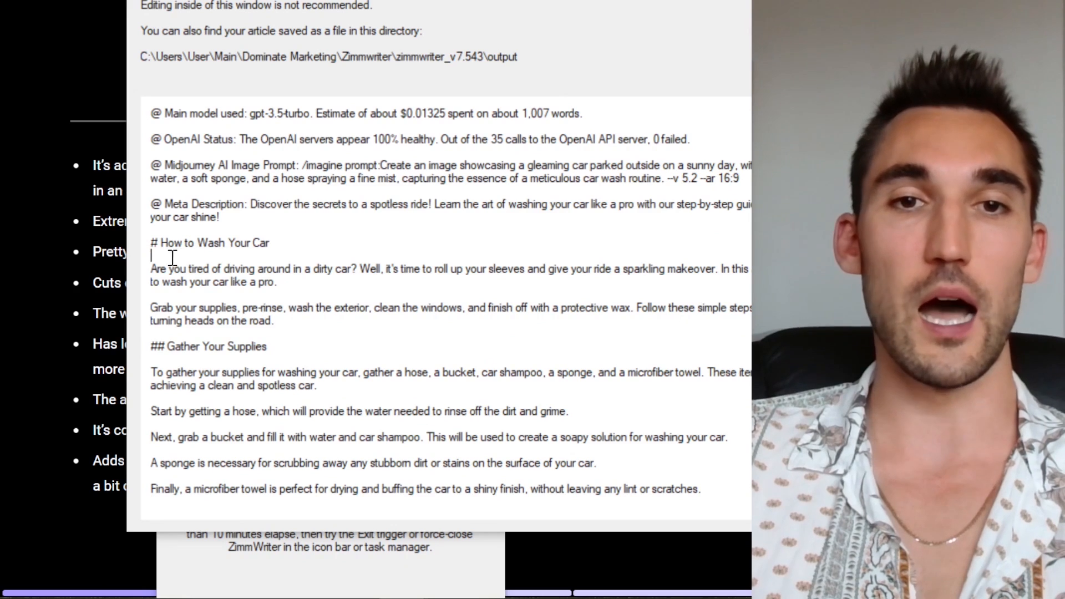
pyautogui.doubleClick(214, 243)
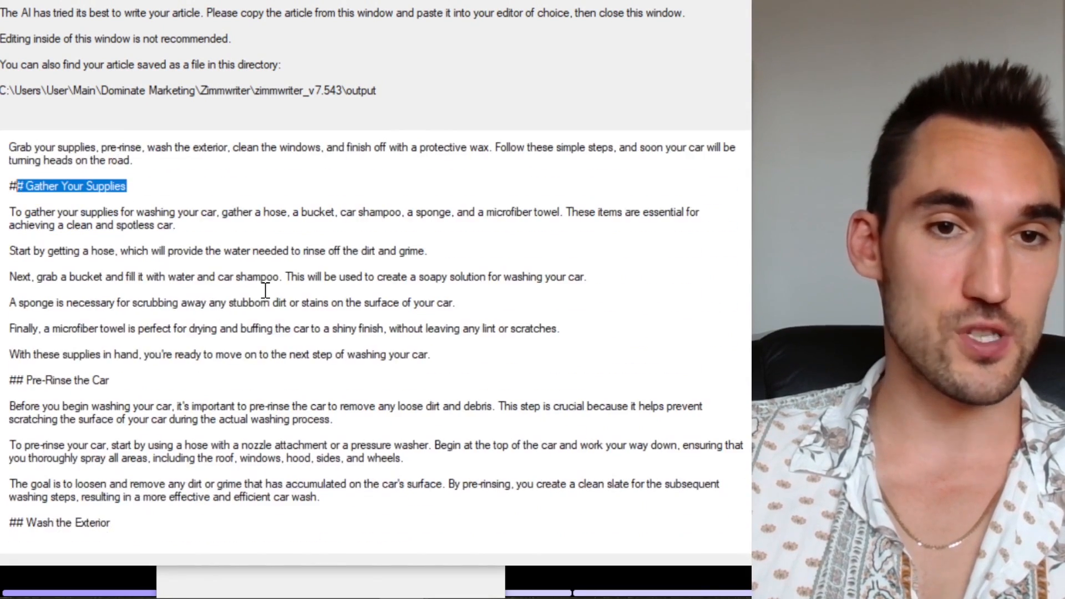
pyautogui.scroll(-3)
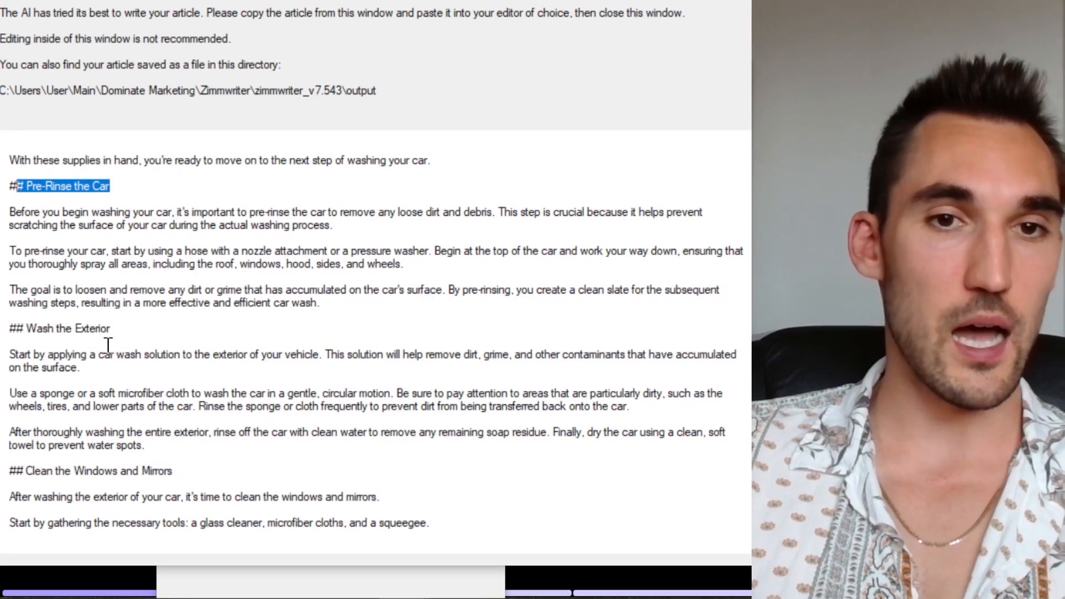
pyautogui.scroll(-3)
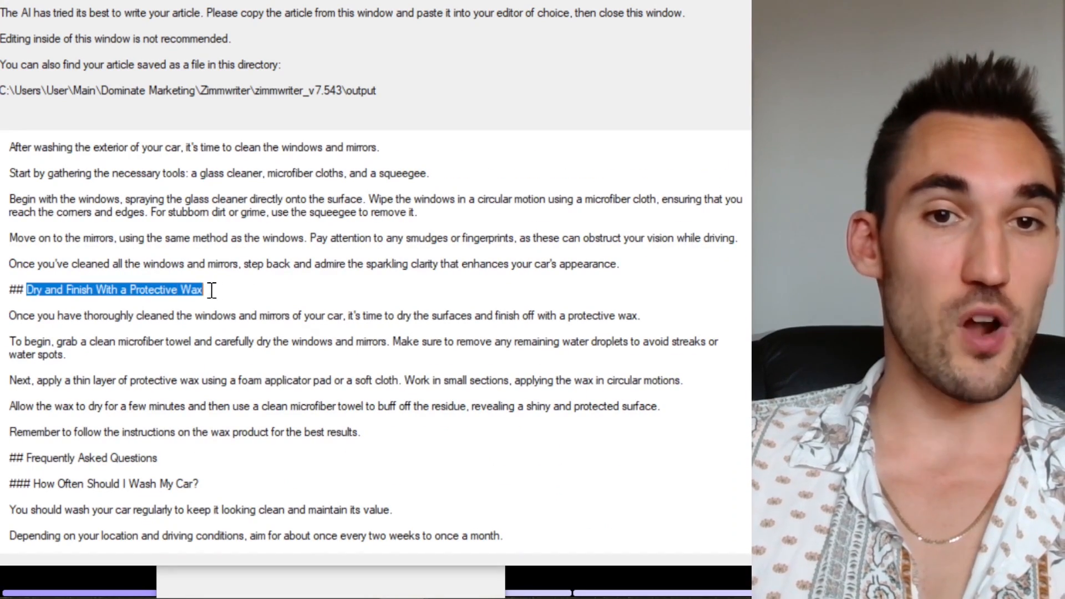
pyautogui.scroll(-3)
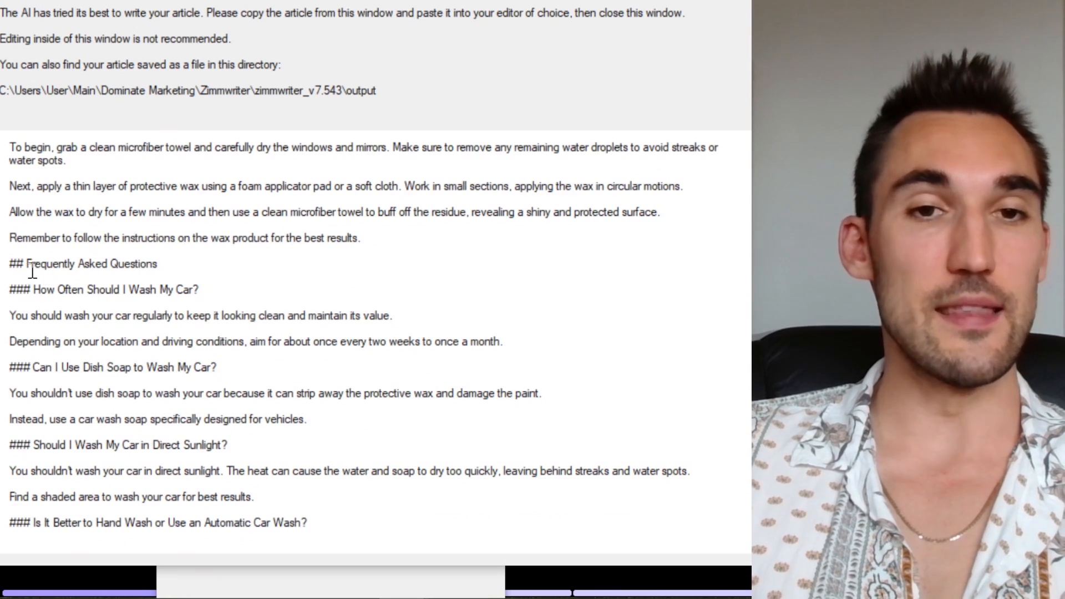
# Highlight the Frequently Asked Questions heading and the household sponge FAQ question
pyautogui.moveTo(90, 250); pyautogui.dragTo(201, 250)
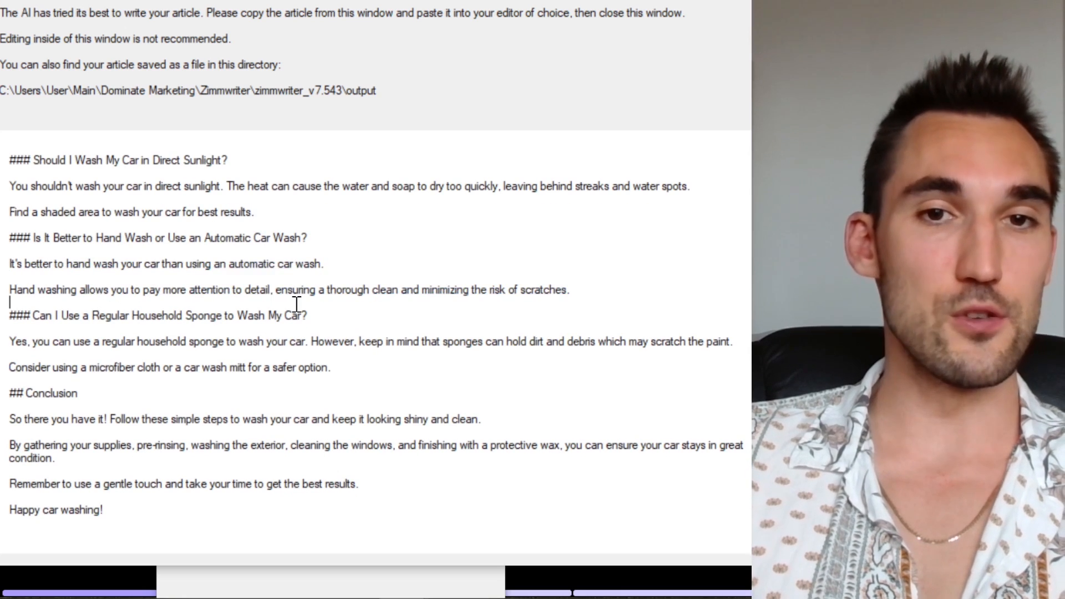
pyautogui.moveTo(475, 342); pyautogui.dragTo(730, 341)
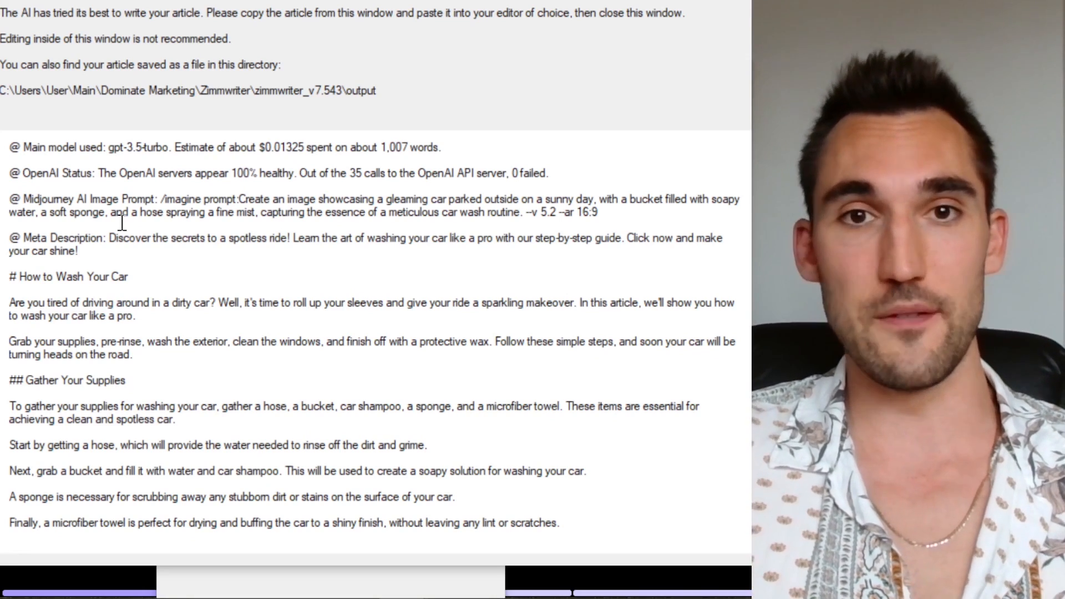
pyautogui.scroll(-3)
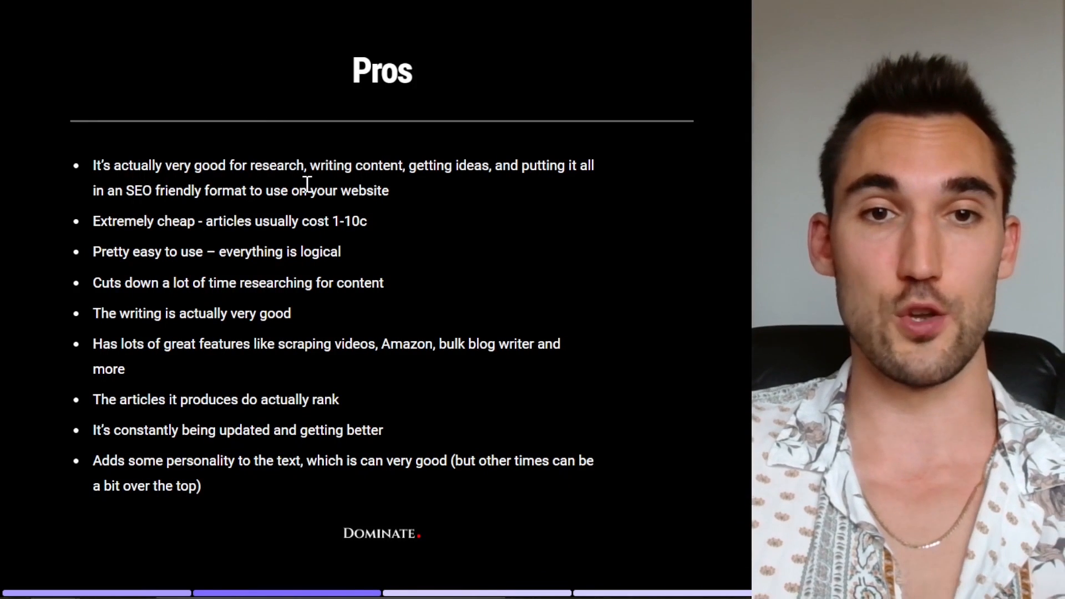
pyautogui.moveTo(478, 260)
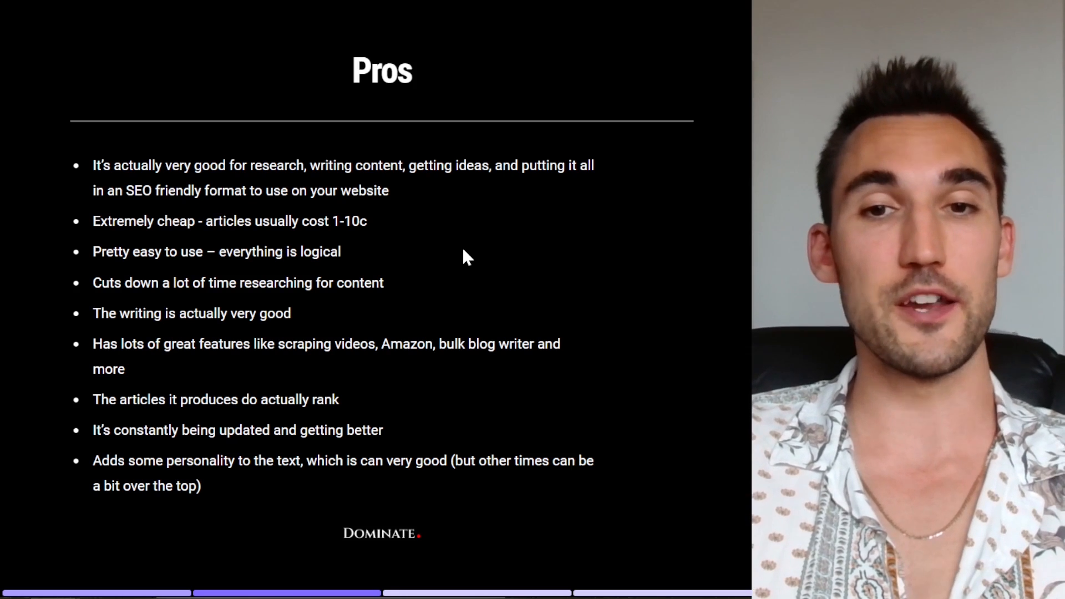
pyautogui.moveTo(445, 411)
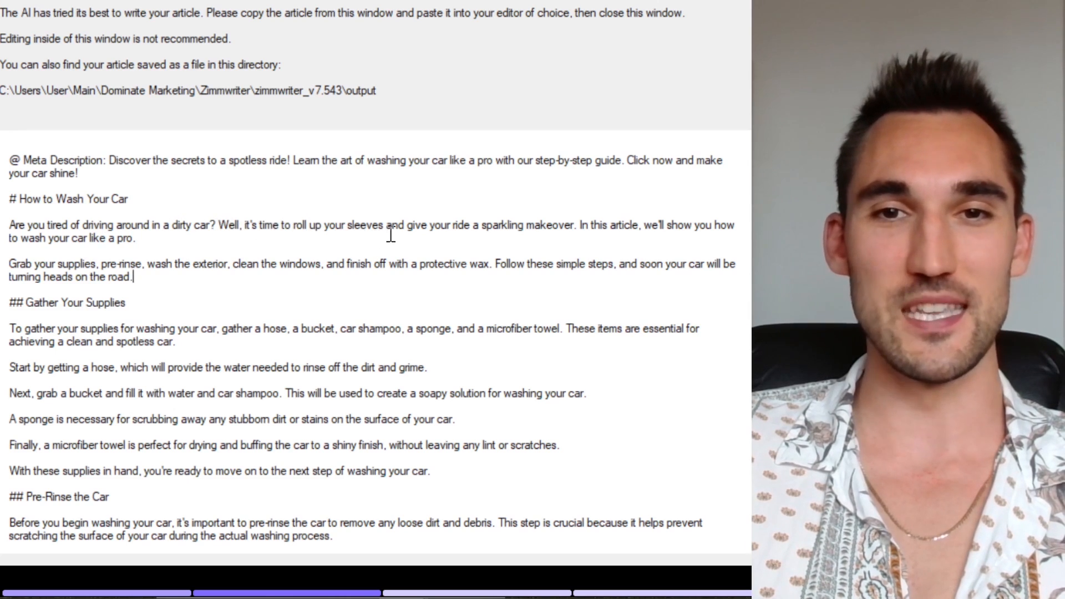
pyautogui.moveTo(472, 225); pyautogui.dragTo(136, 238)
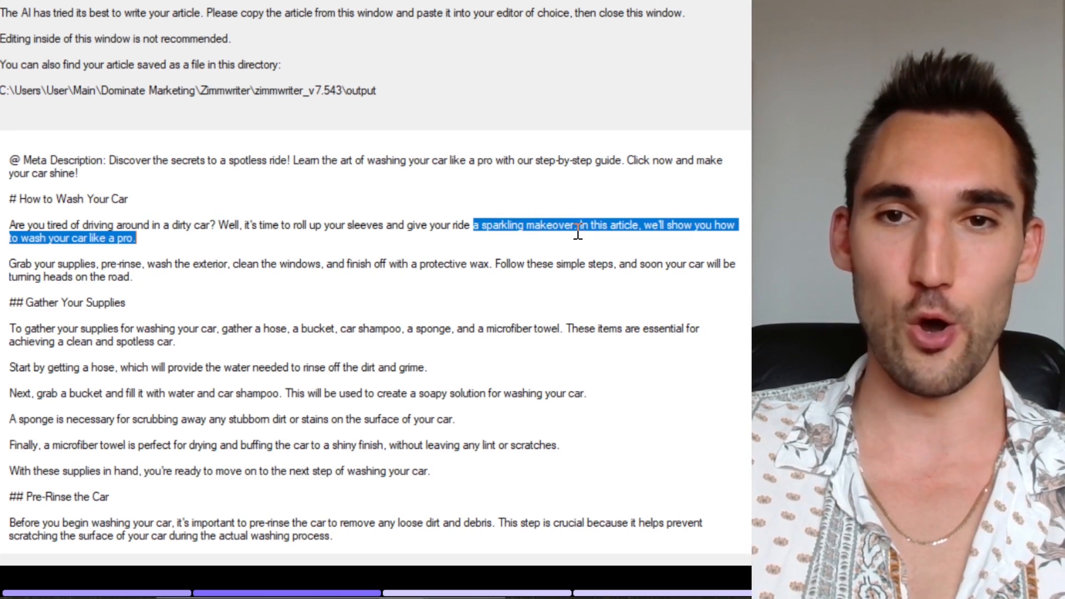
pyautogui.click(51, 239)
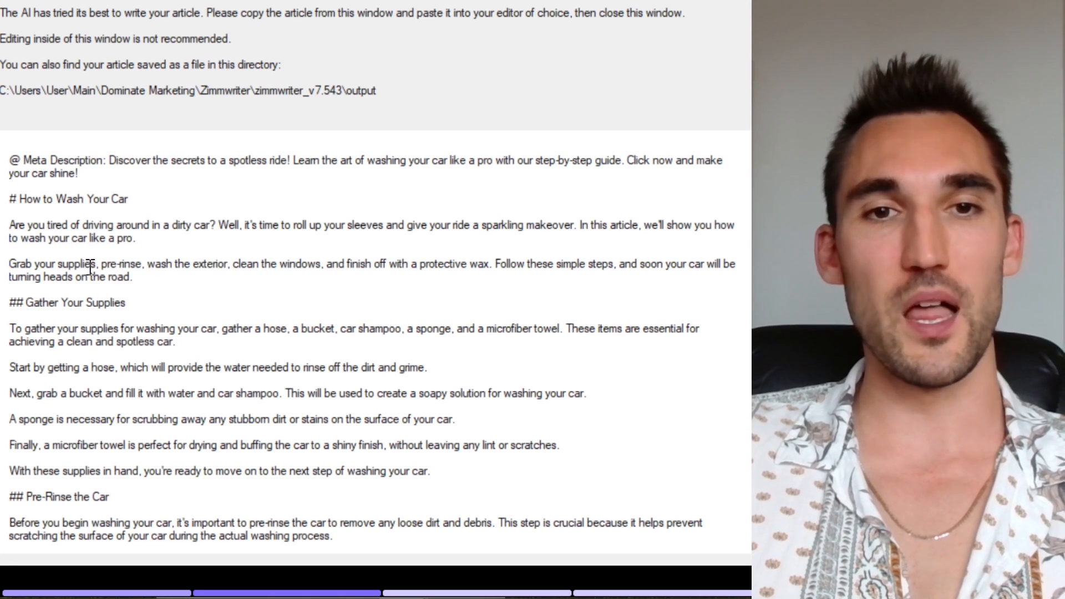
pyautogui.moveTo(219, 264); pyautogui.dragTo(379, 264)
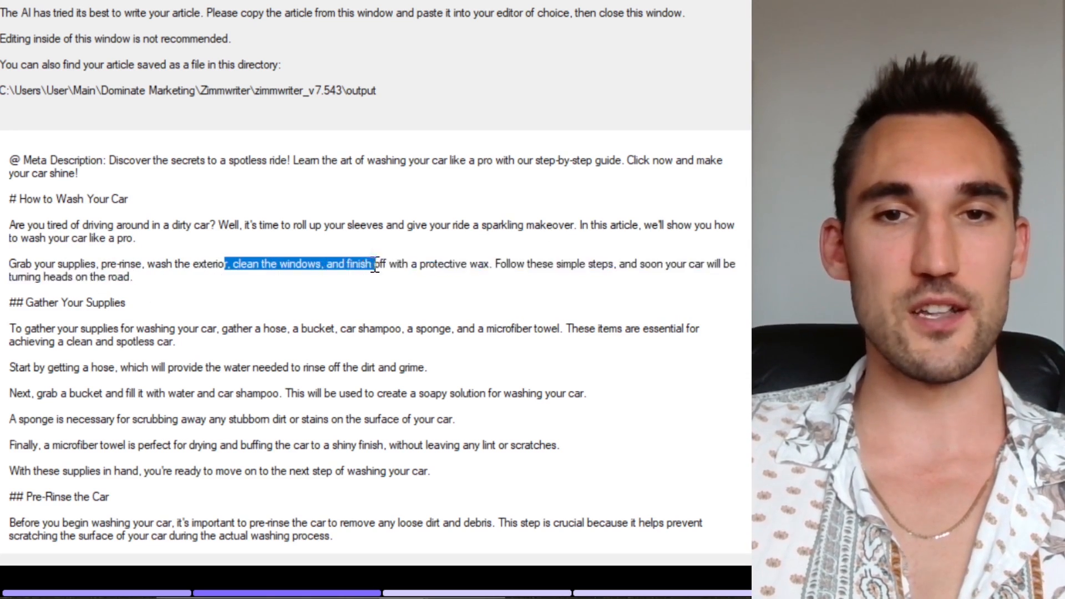
pyautogui.click(496, 265)
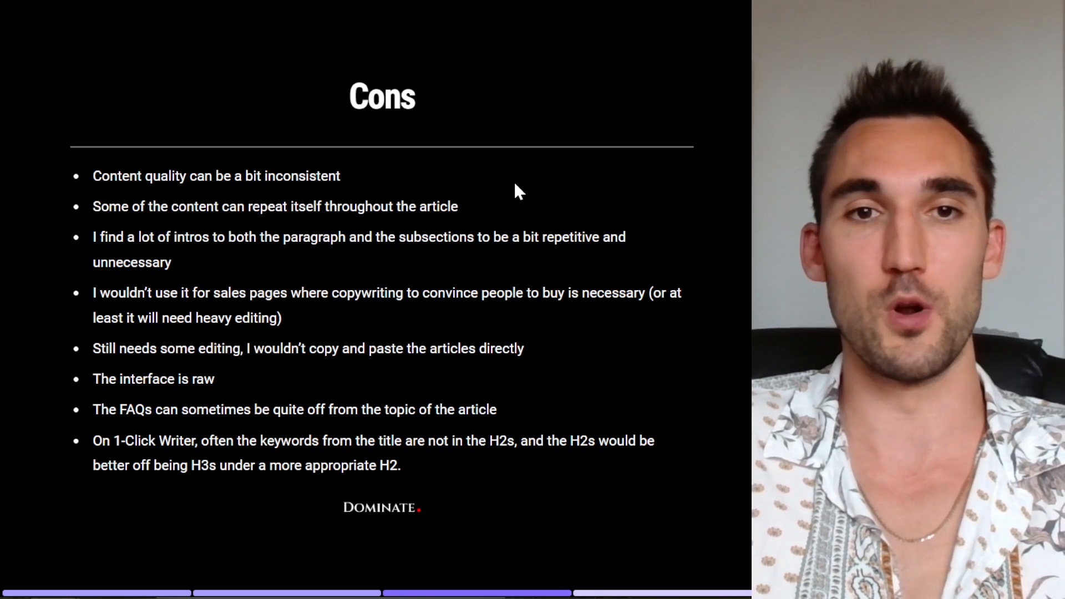
pyautogui.moveTo(408, 207)
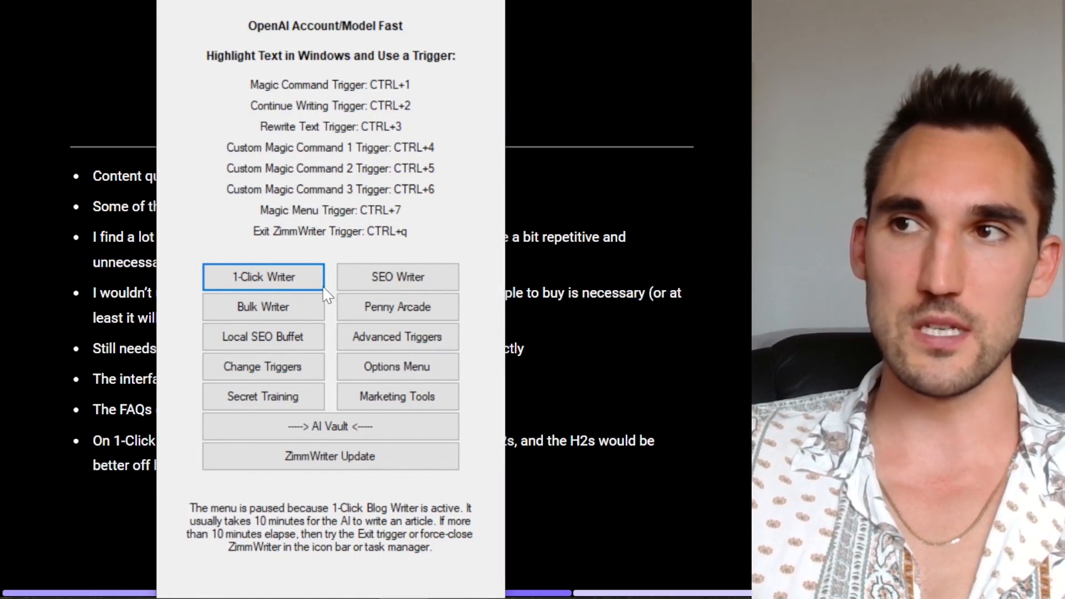
pyautogui.moveTo(307, 238)
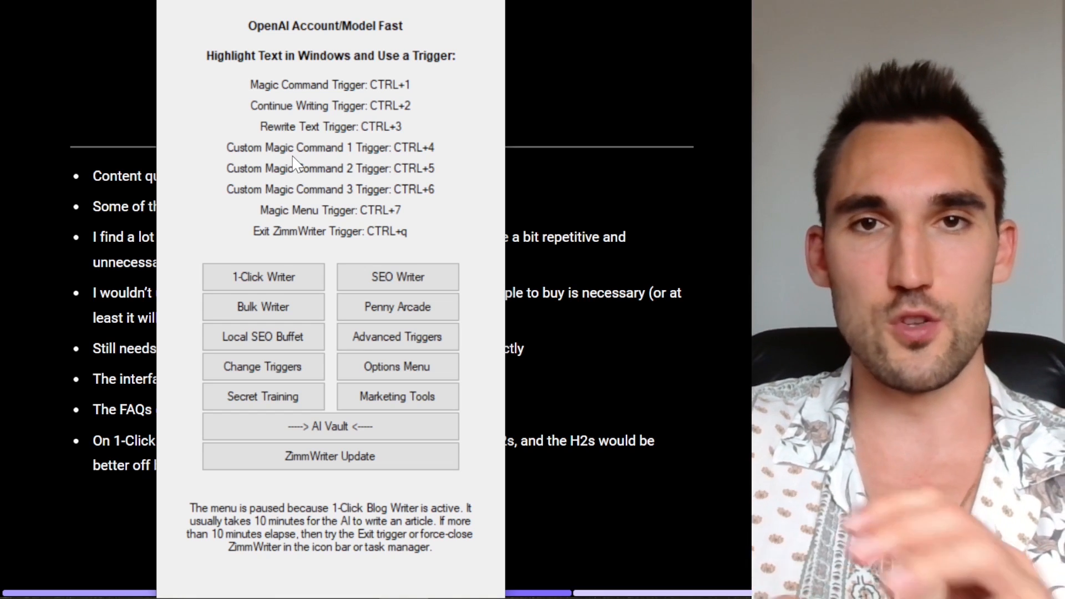
pyautogui.moveTo(263, 397)
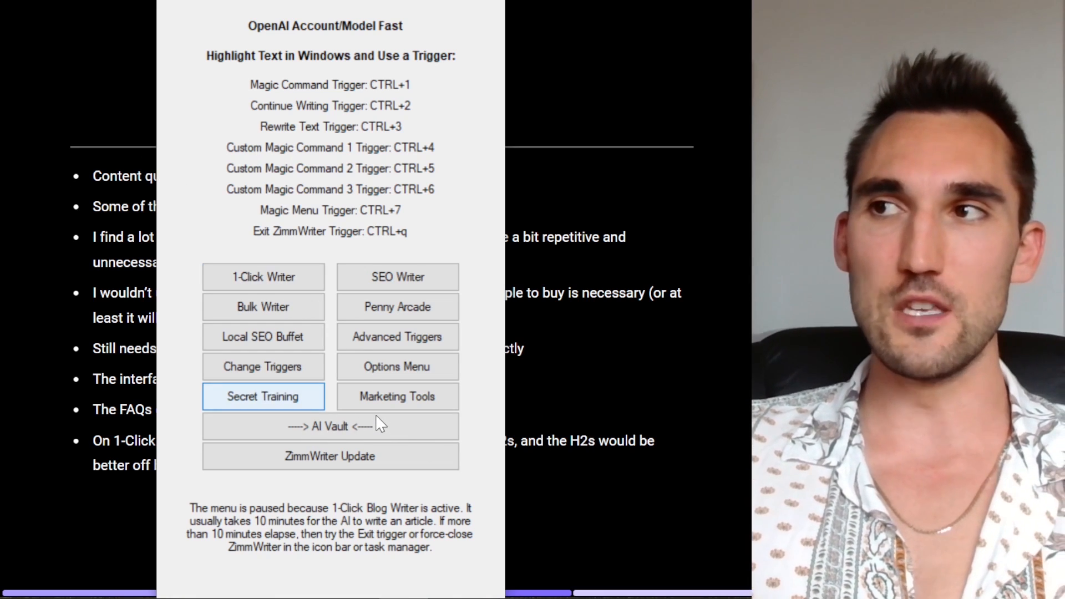
pyautogui.moveTo(550, 354)
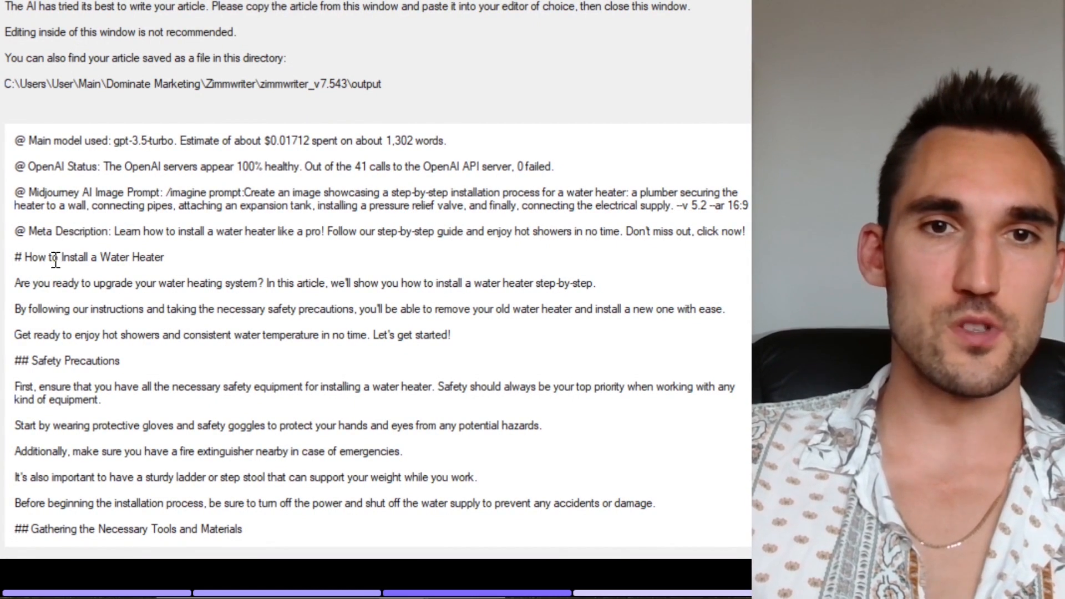
# Scroll the water heater article, highlighting headings such as 'Installing the New Water Heater'
pyautogui.scroll(-3)
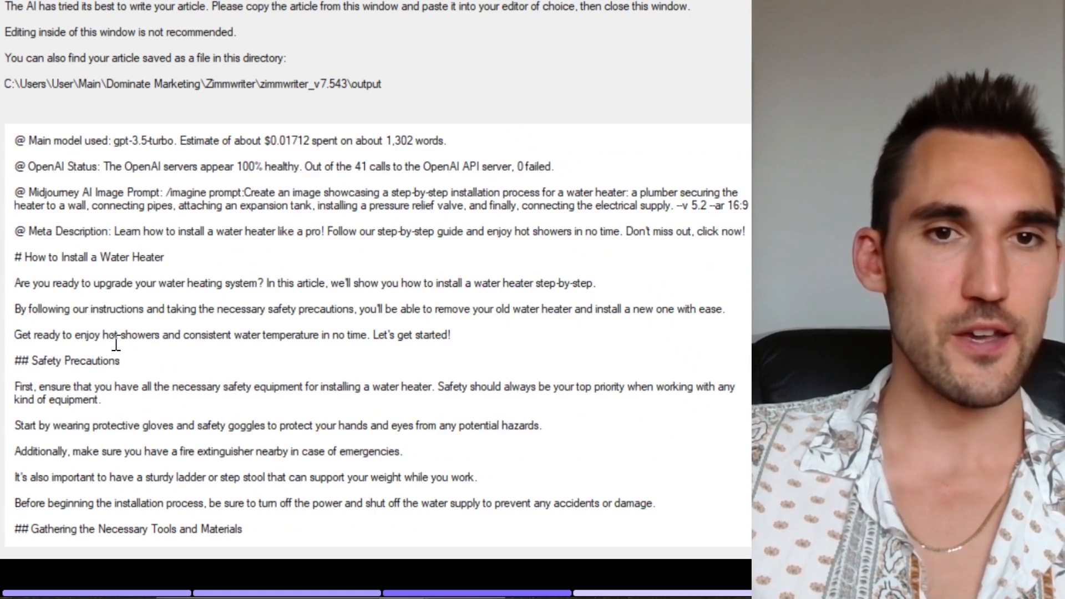
pyautogui.doubleClick(93, 257)
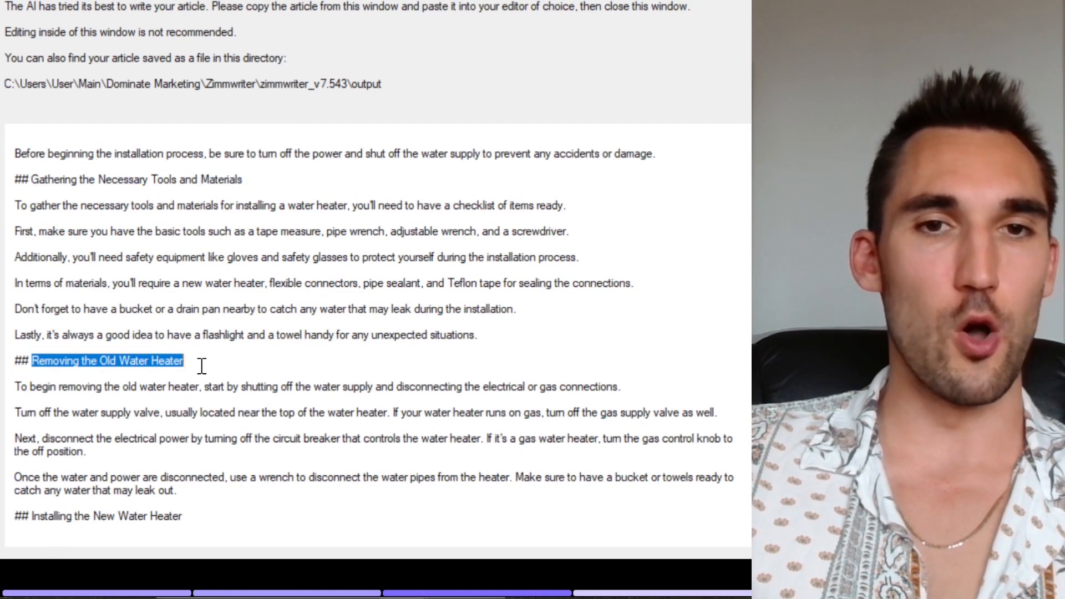
pyautogui.scroll(-3)
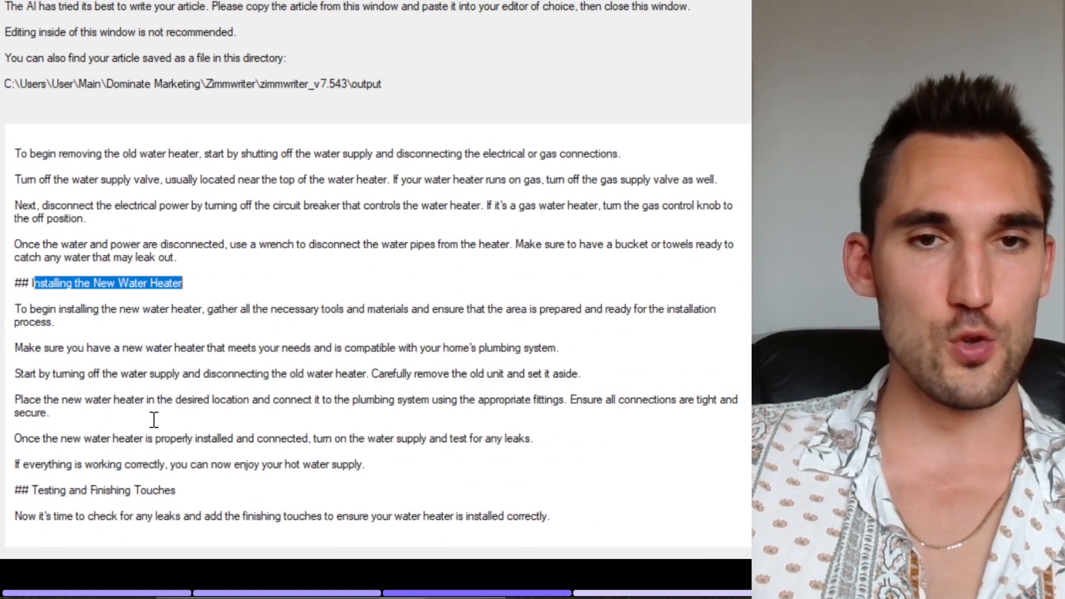
pyautogui.scroll(-3)
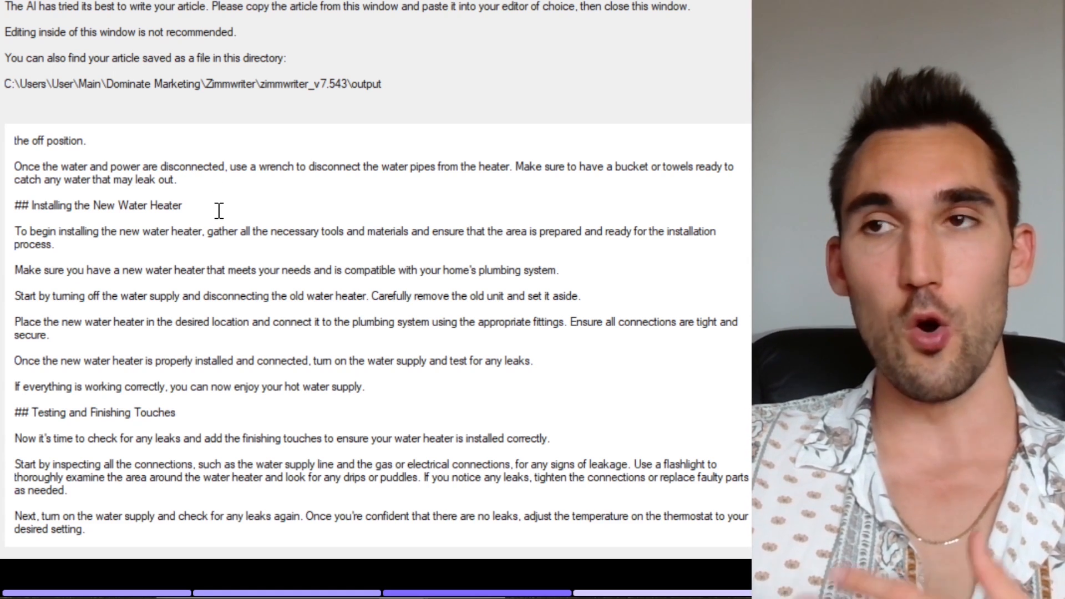
pyautogui.moveTo(31, 206); pyautogui.dragTo(182, 206)
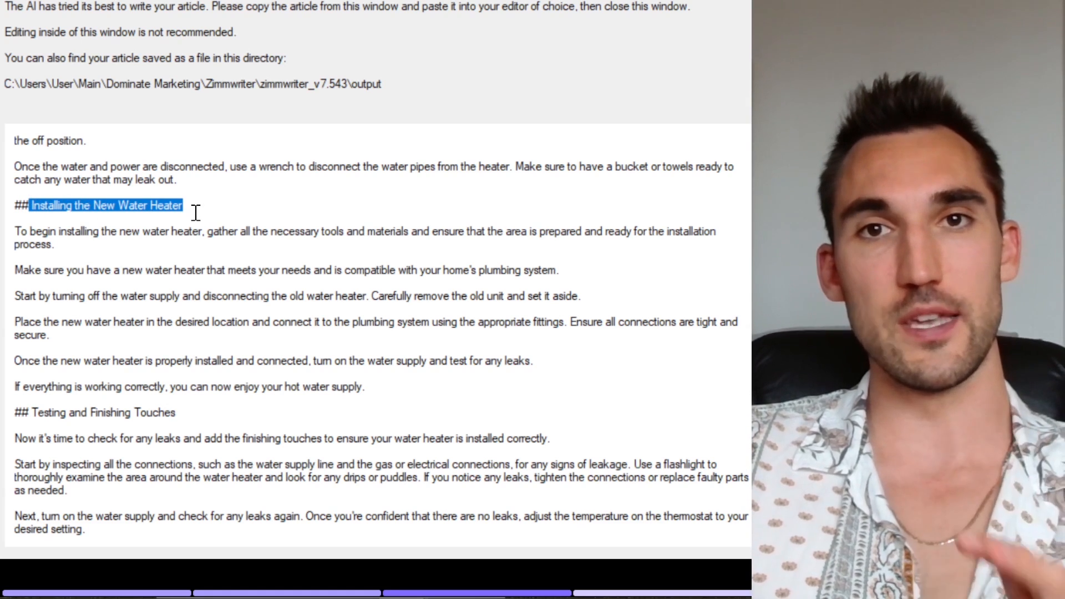
pyautogui.scroll(-3)
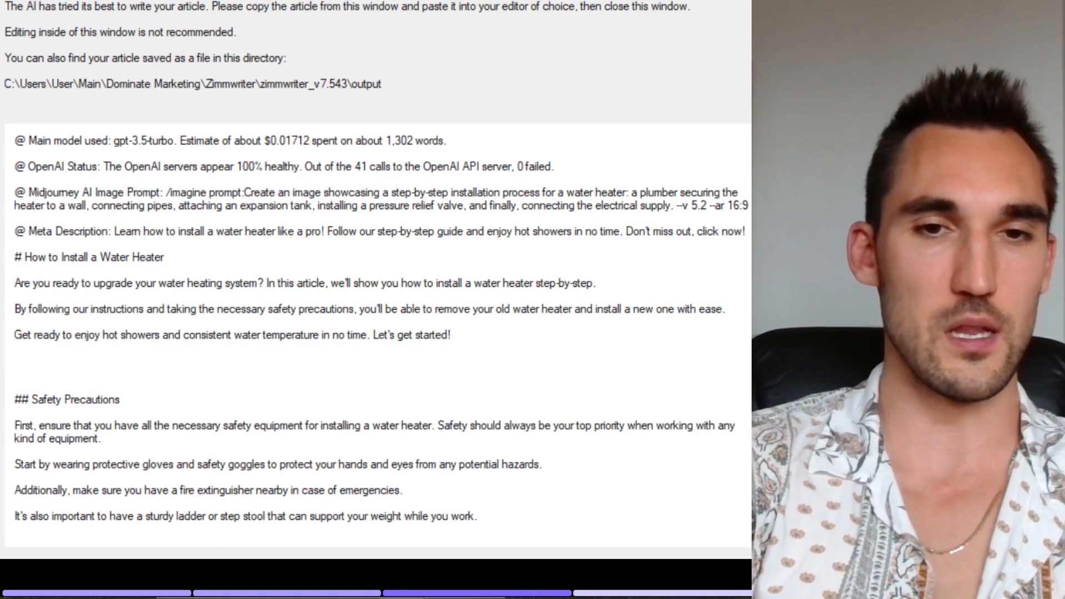
# Enter 'H2: The Process Of Installing a Water Heater' on the line above Safety Precautions
pyautogui.write('H2:')
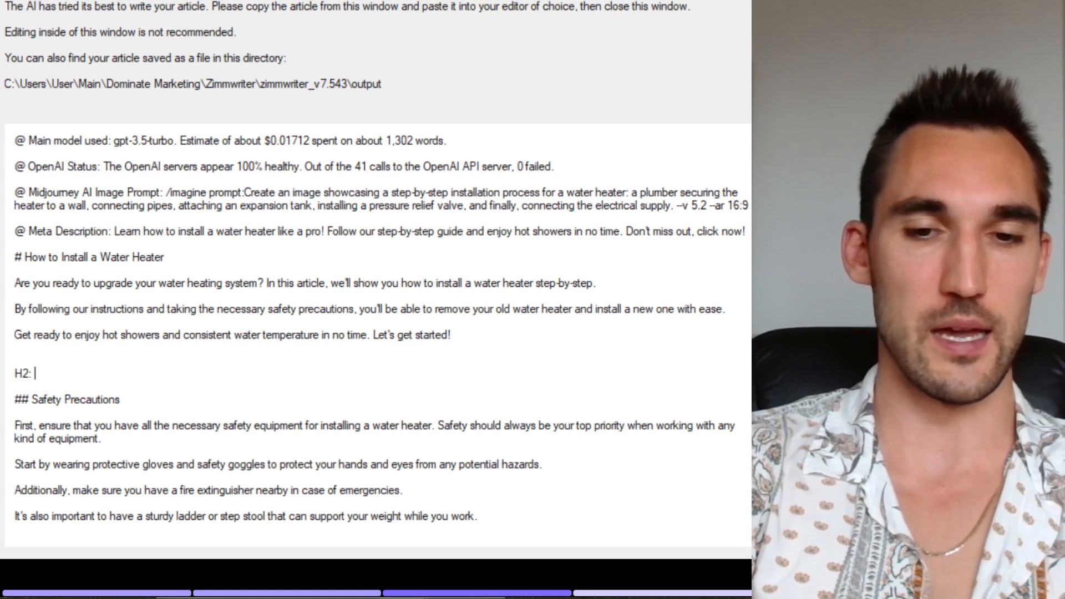
pyautogui.write('The Process Of In')
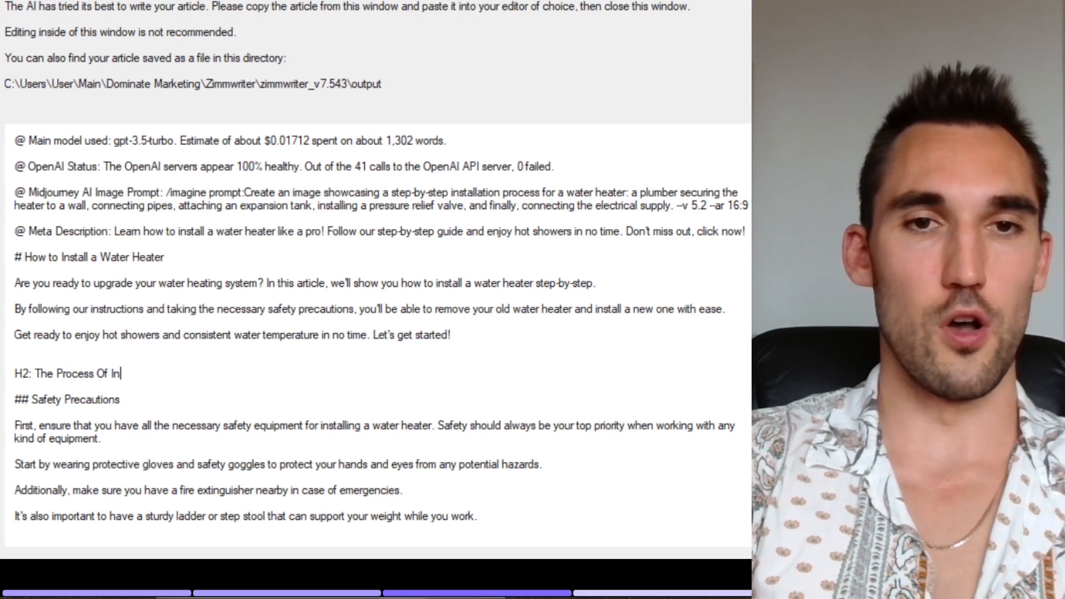
pyautogui.write('stalling a Water')
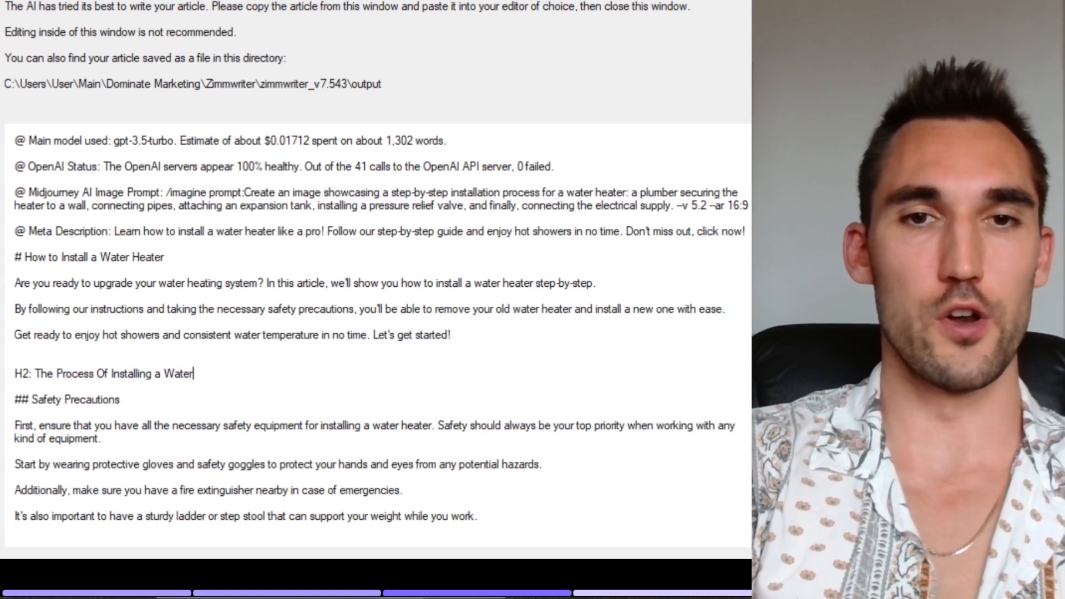
pyautogui.write('Heater')
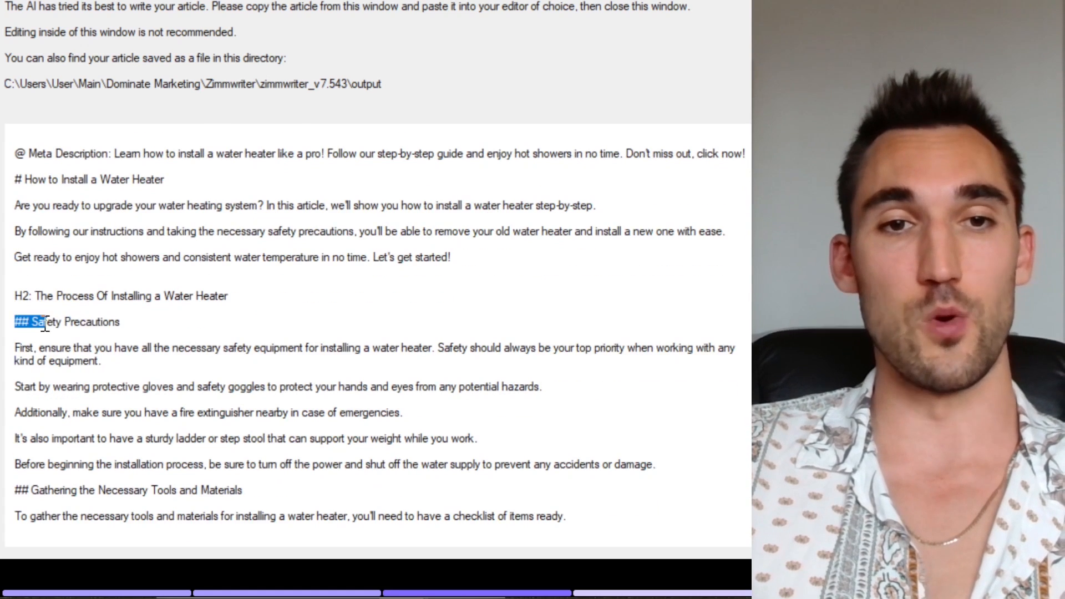
pyautogui.click(122, 321)
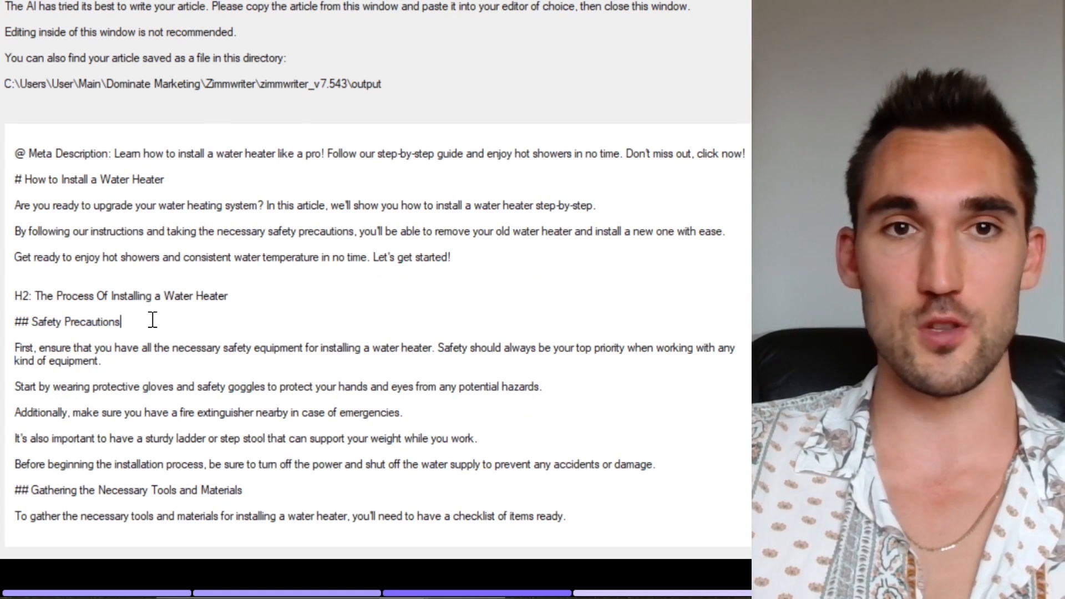